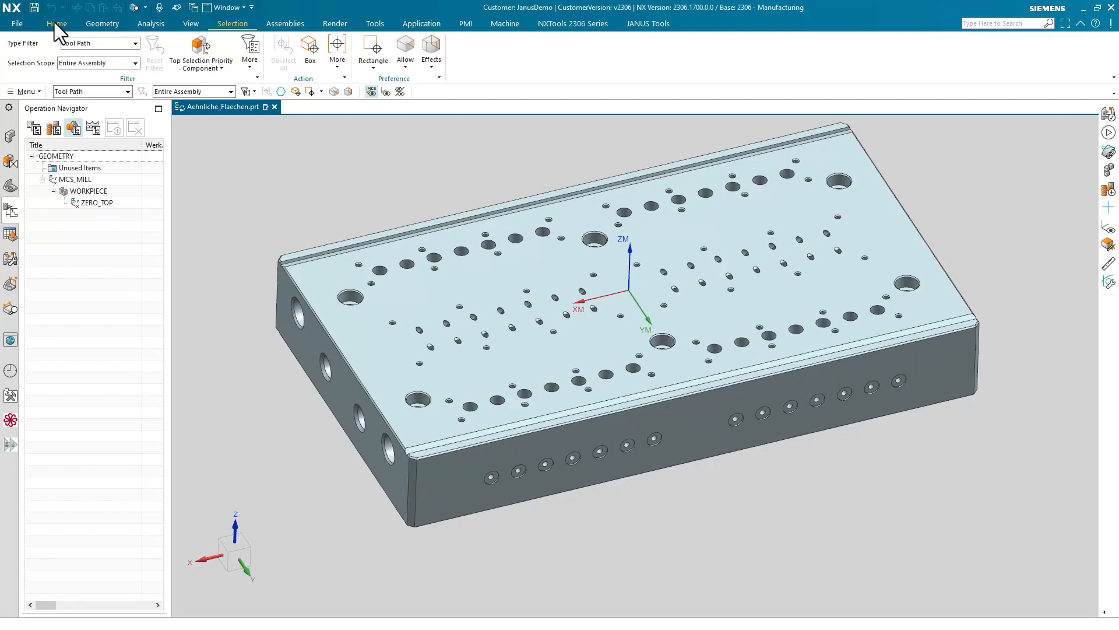
- Switch to the Home tab to show the main manufacturing commands
click(56, 23)
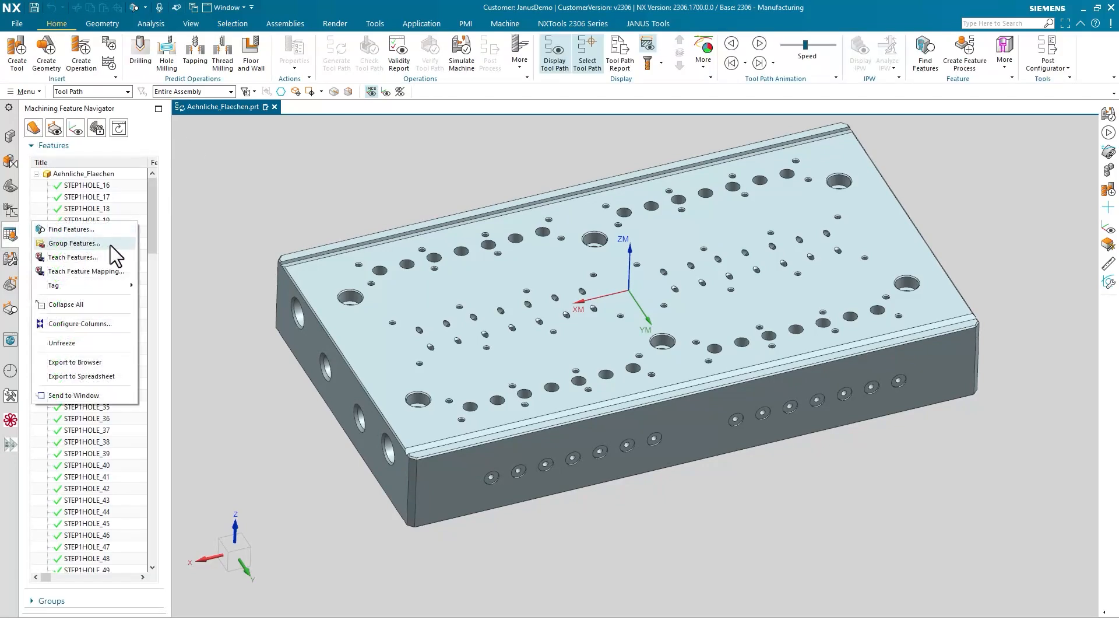
mouse_move(76, 242)
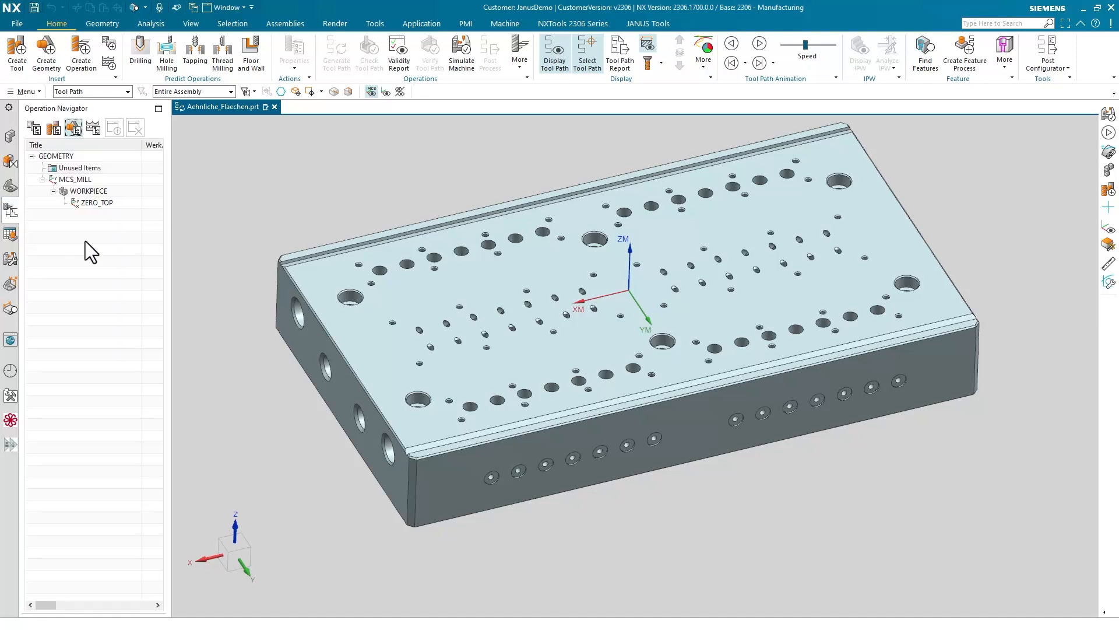
- Insert a hole_making Hole/Boss geometry named HOLE_BOSS_GEOM under ZERO_TOP
right_click(96, 202)
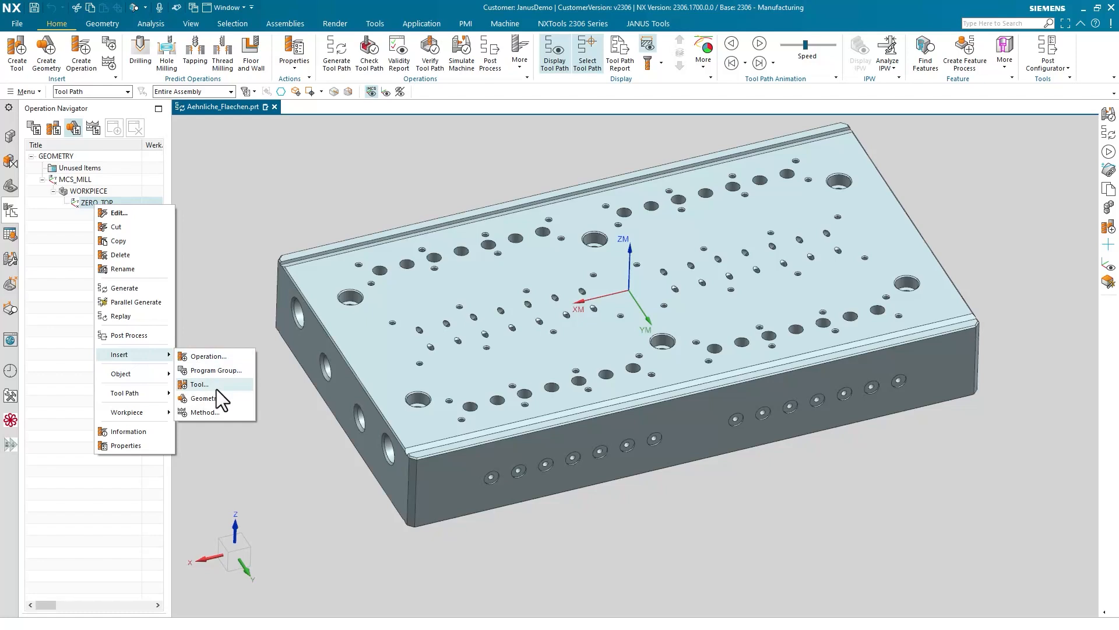
click(206, 398)
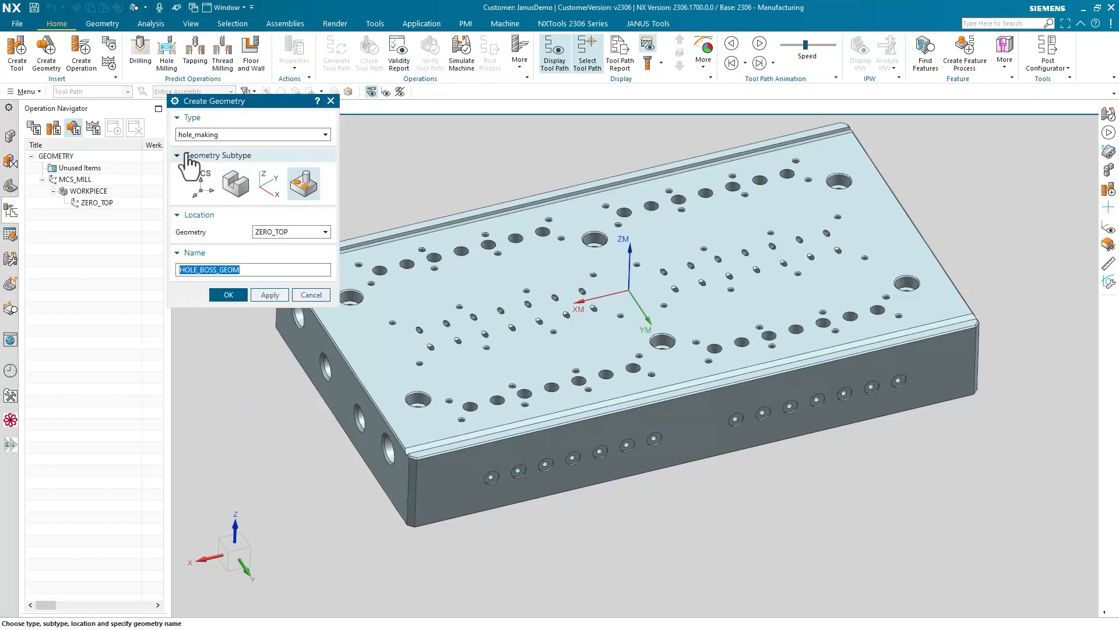
mouse_move(277, 146)
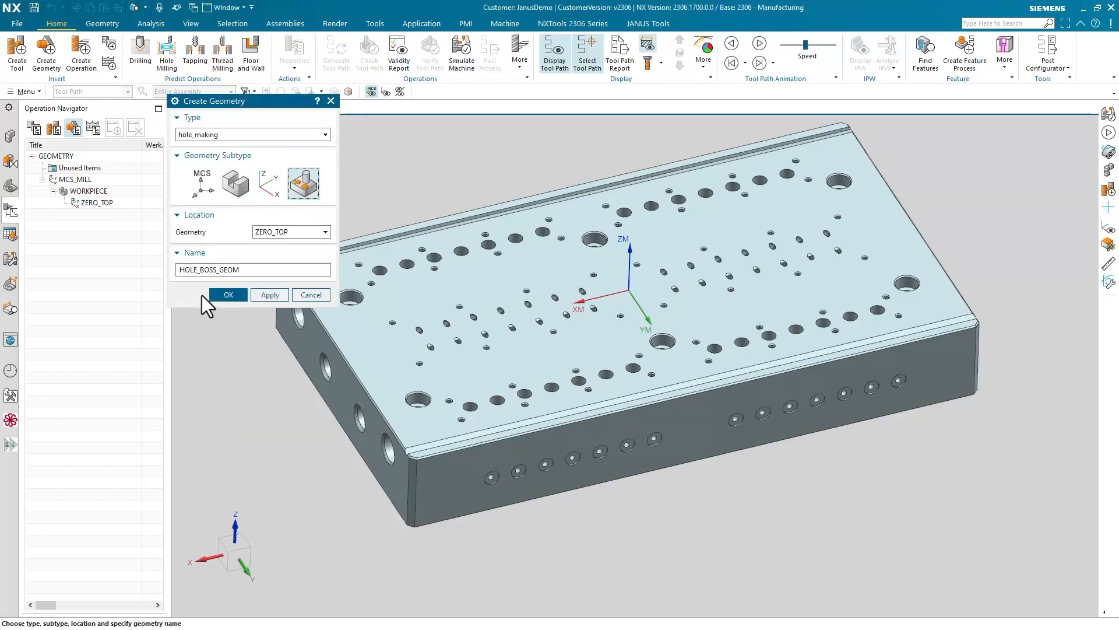
click(228, 294)
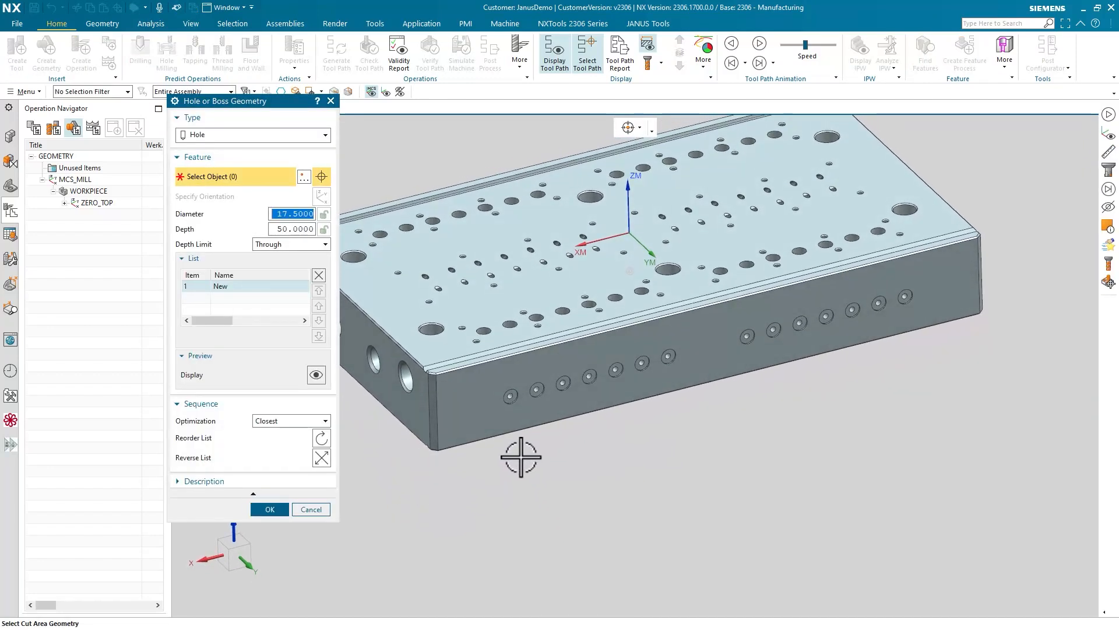
mouse_move(507, 413)
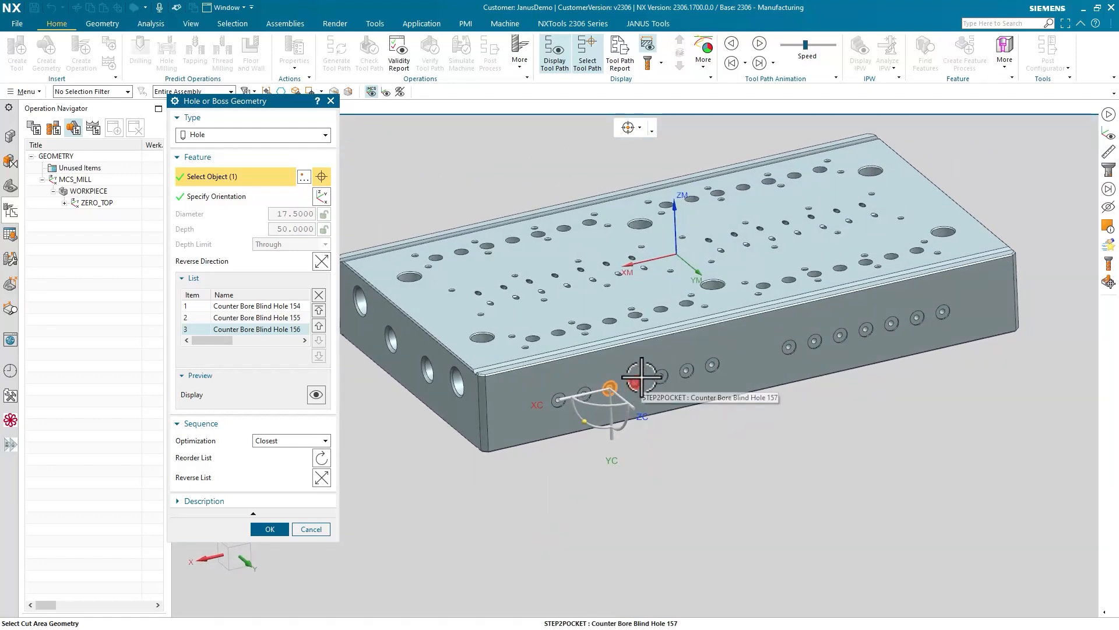
mouse_move(299, 368)
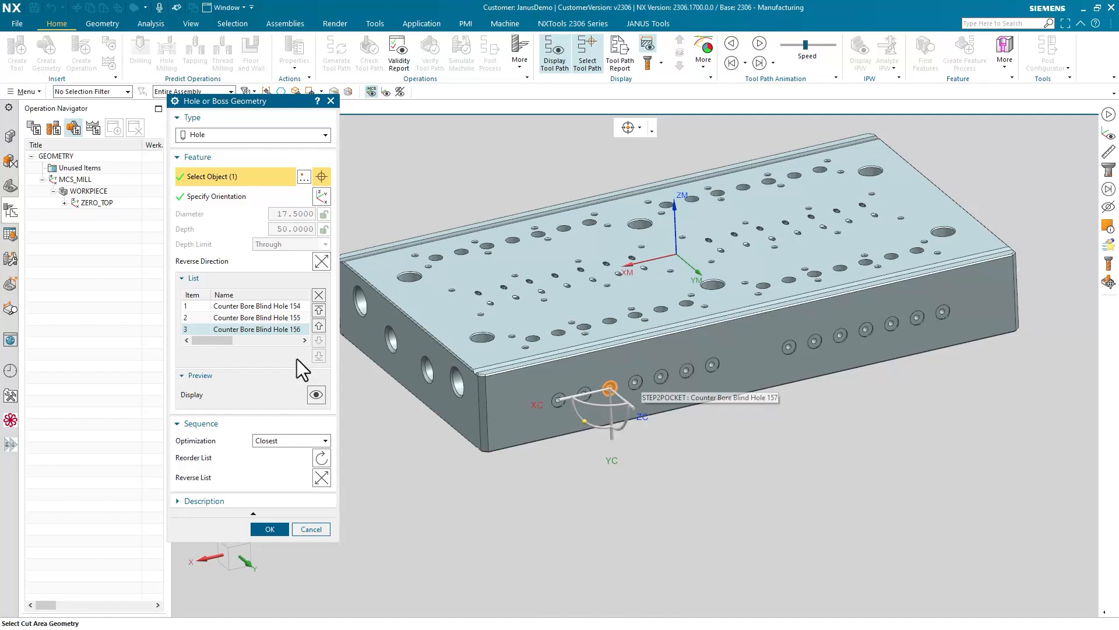
mouse_move(230, 23)
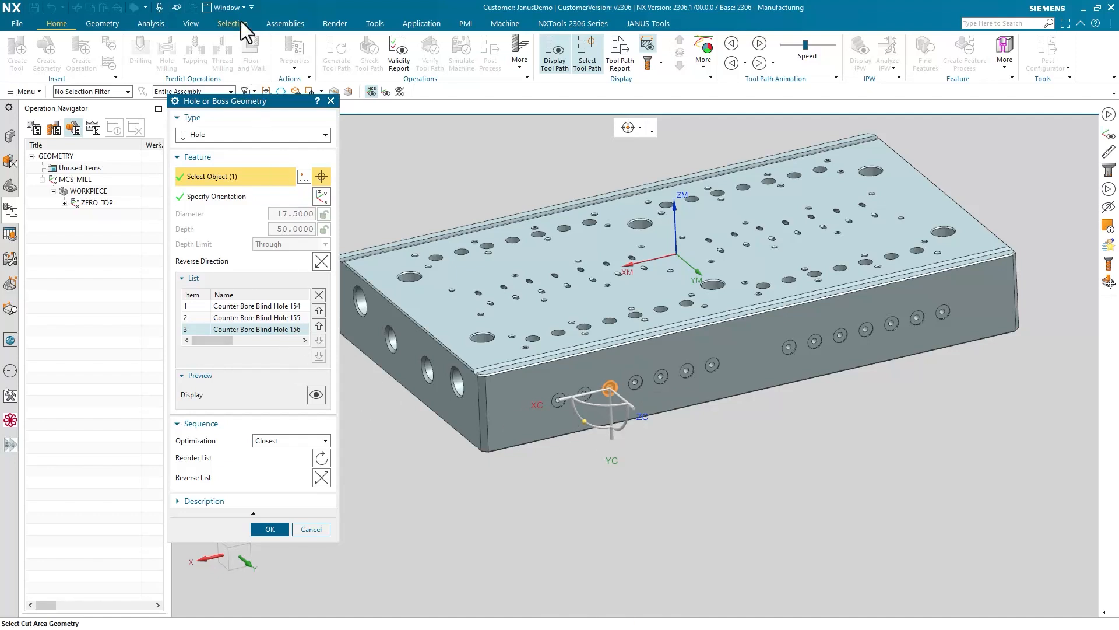
- Search for faces similar to the zoomed-in counterbore step ring face with Select Similar Faces
click(331, 50)
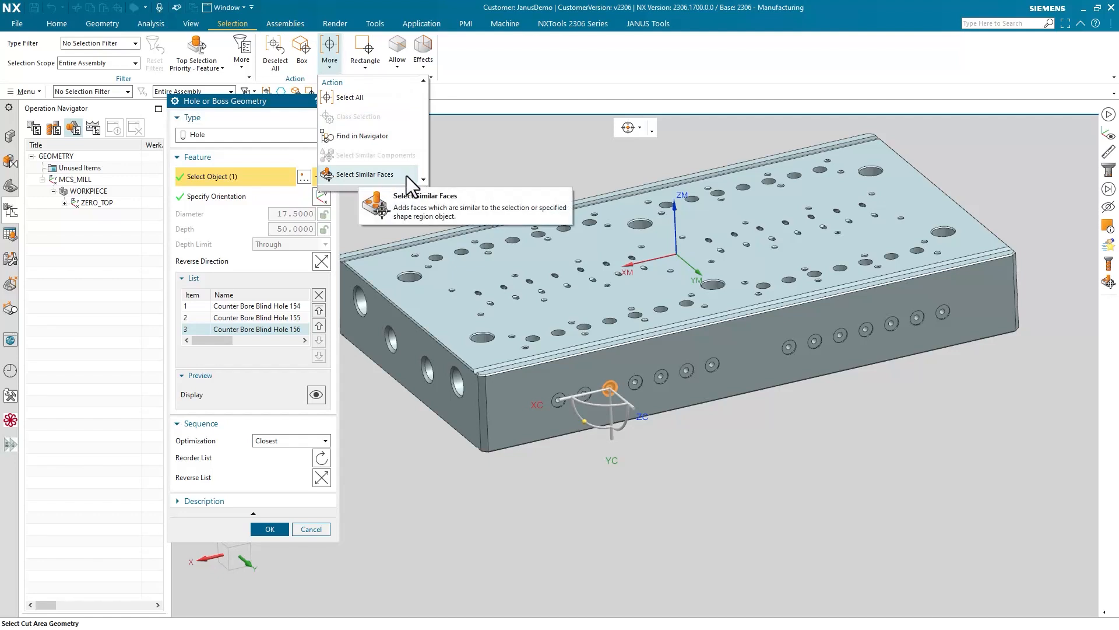
click(365, 174)
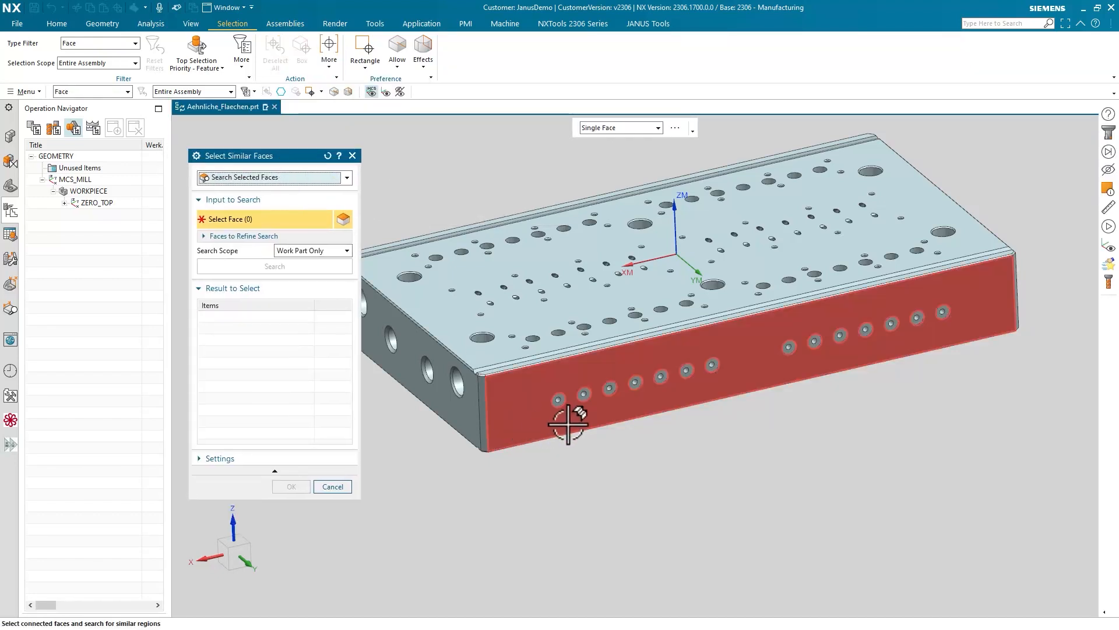
scroll(up, 3)
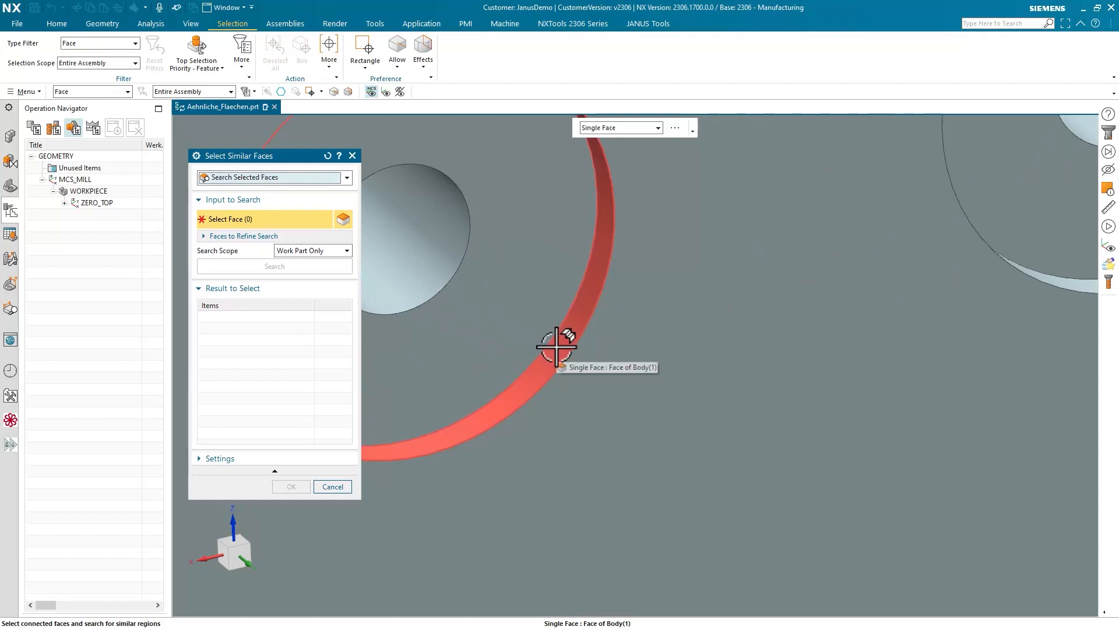
click(556, 349)
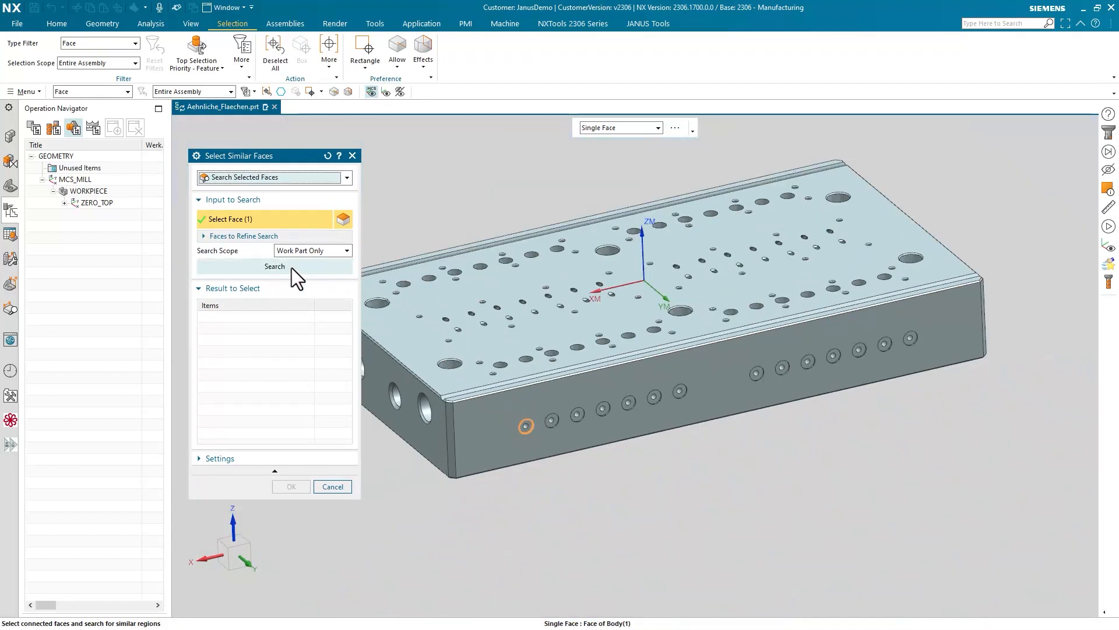
click(274, 267)
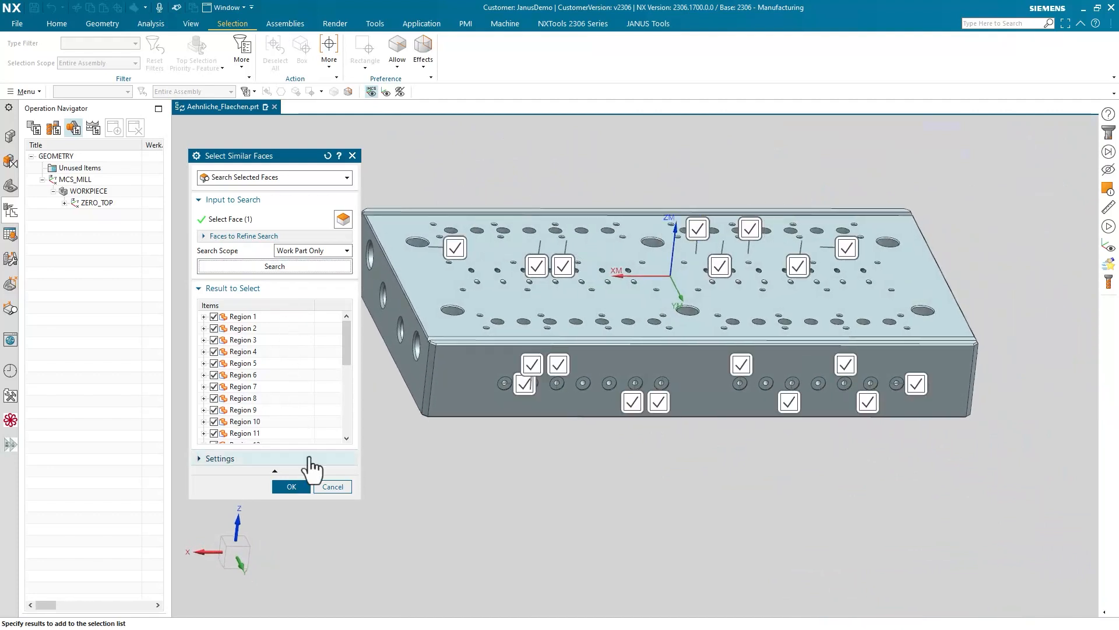
- Accept the found similar regions into the Hole or Boss Geometry selection
click(291, 486)
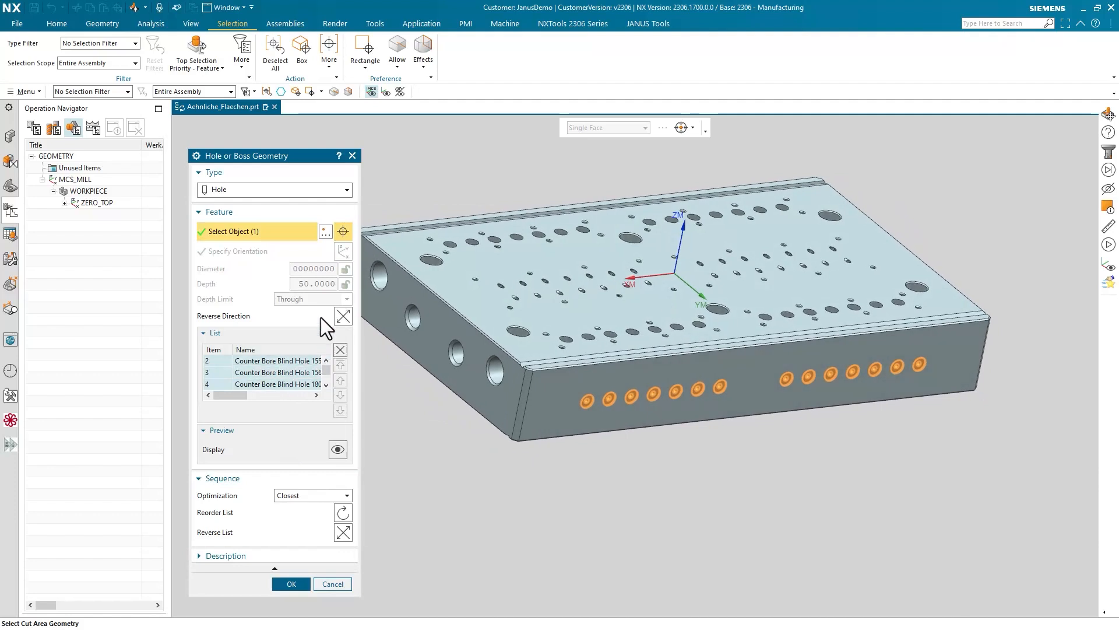
mouse_move(343, 350)
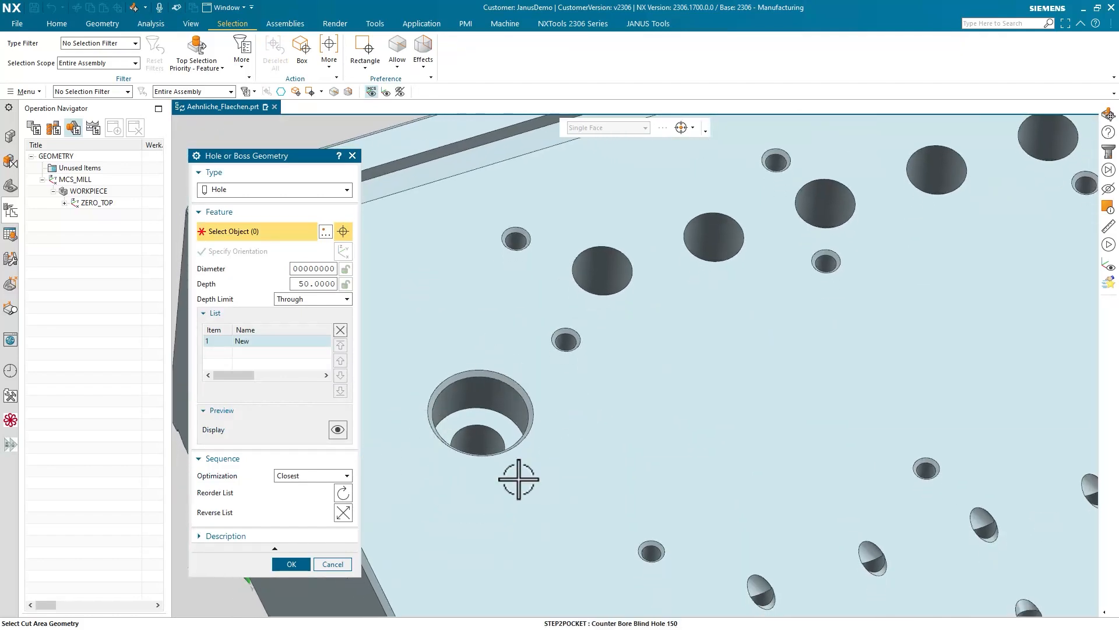
- Find faces similar to a top-face counterbore step and accept the six matching regions
click(329, 50)
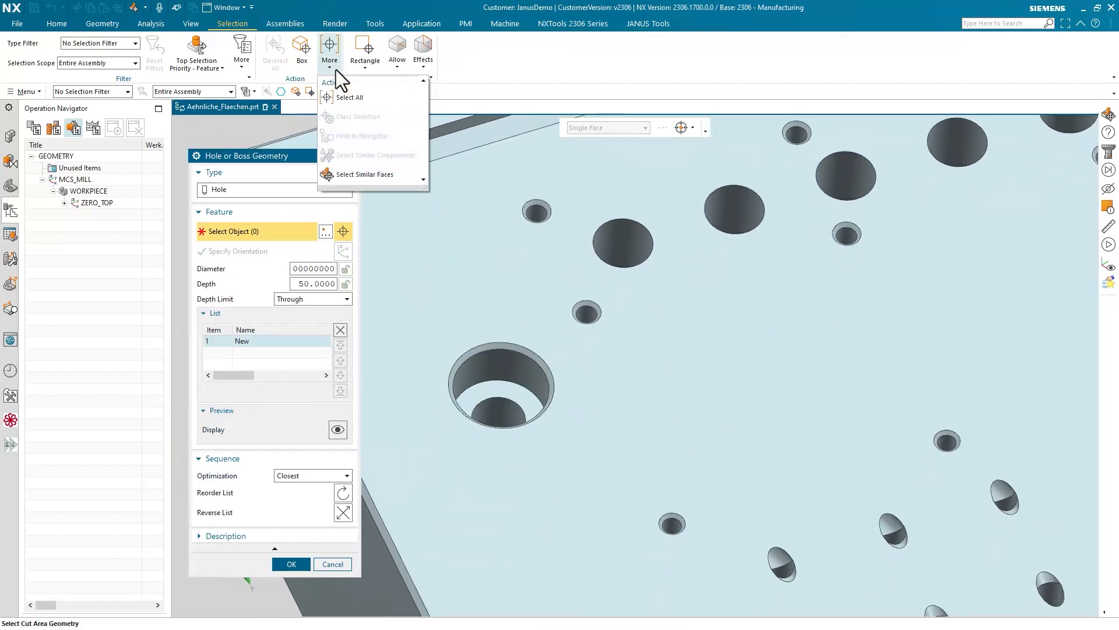
click(364, 174)
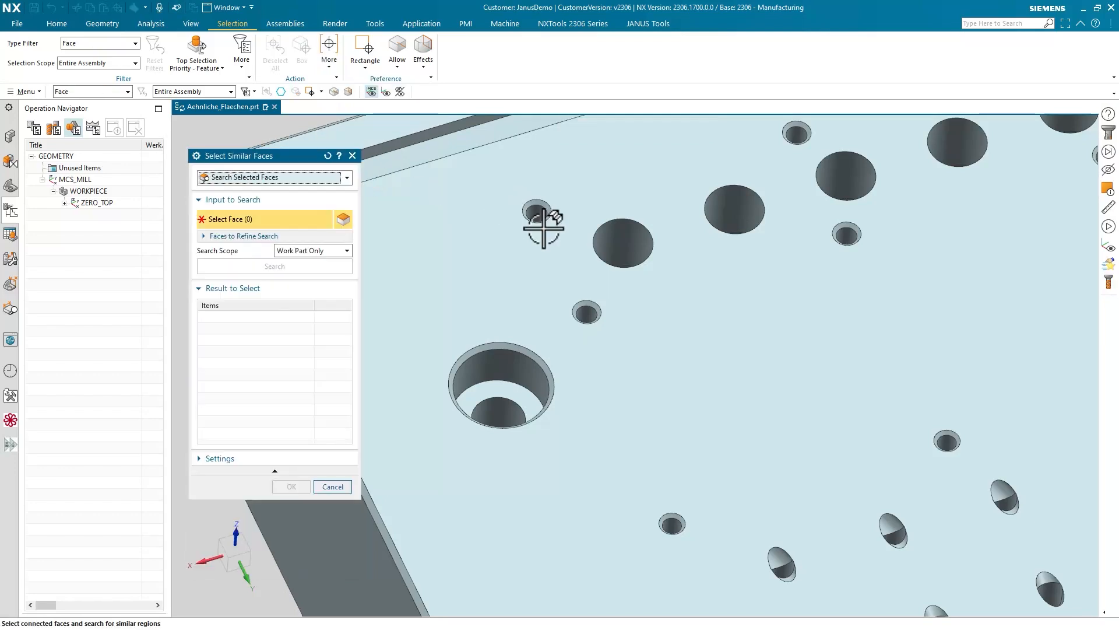
click(454, 303)
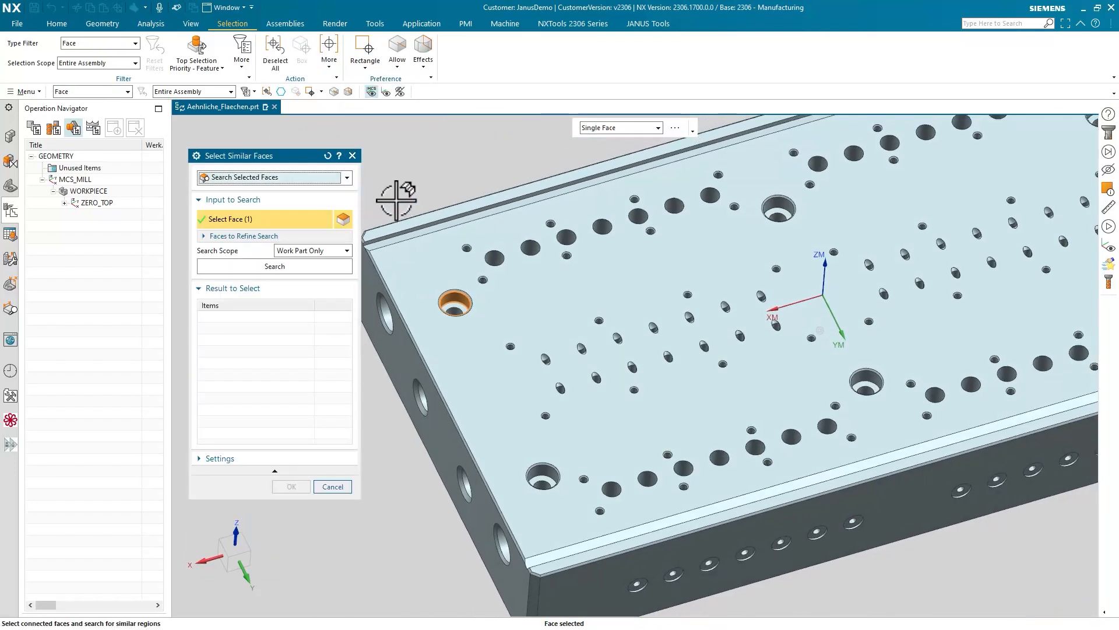
click(274, 266)
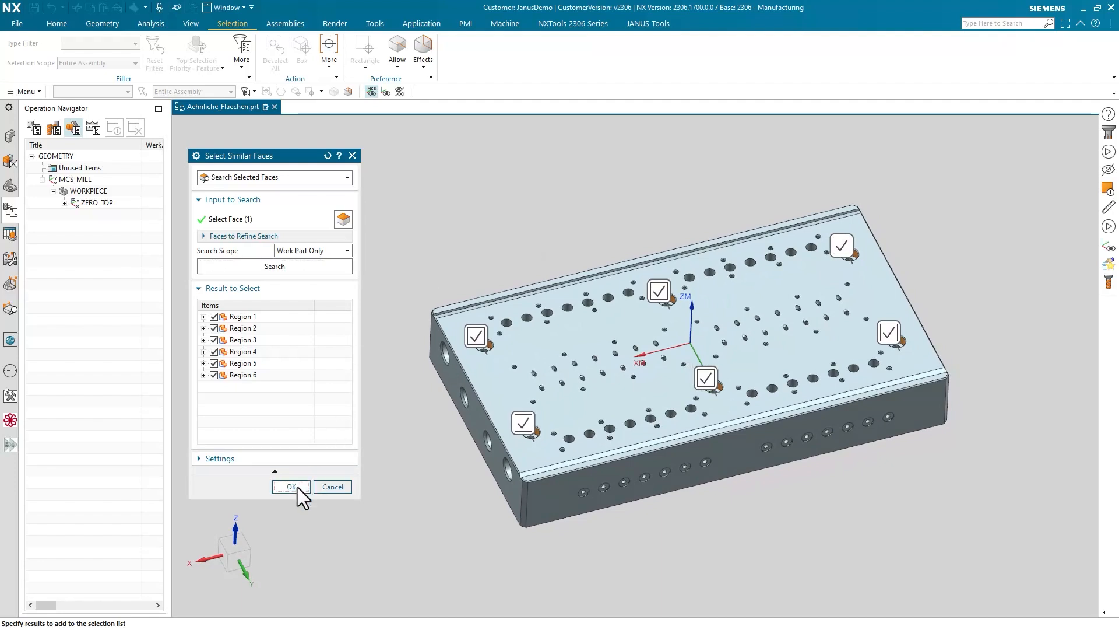
click(289, 486)
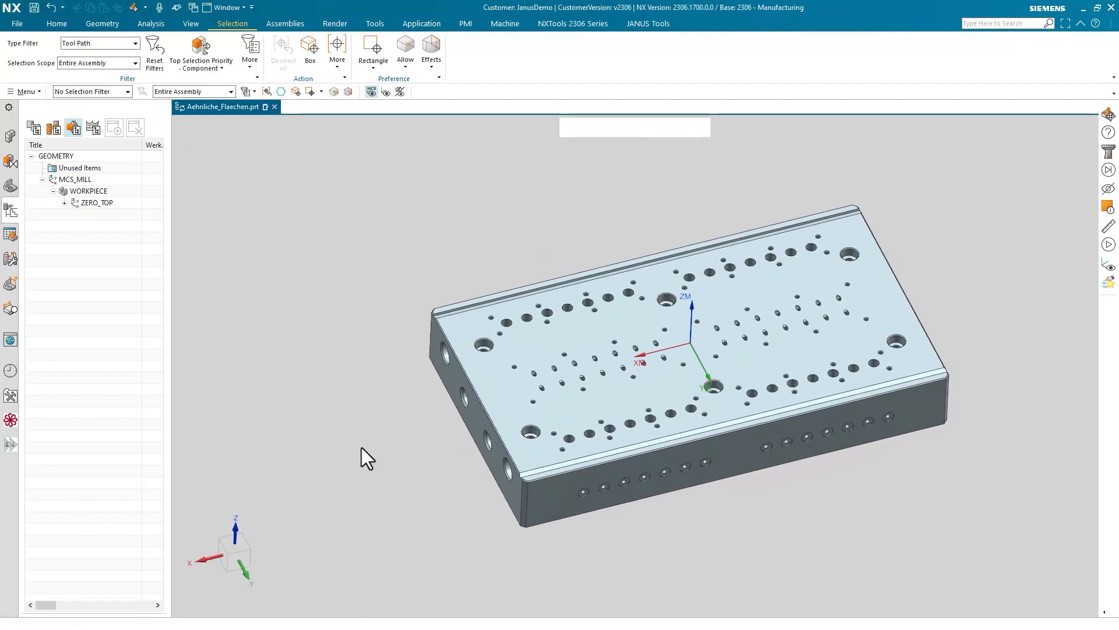